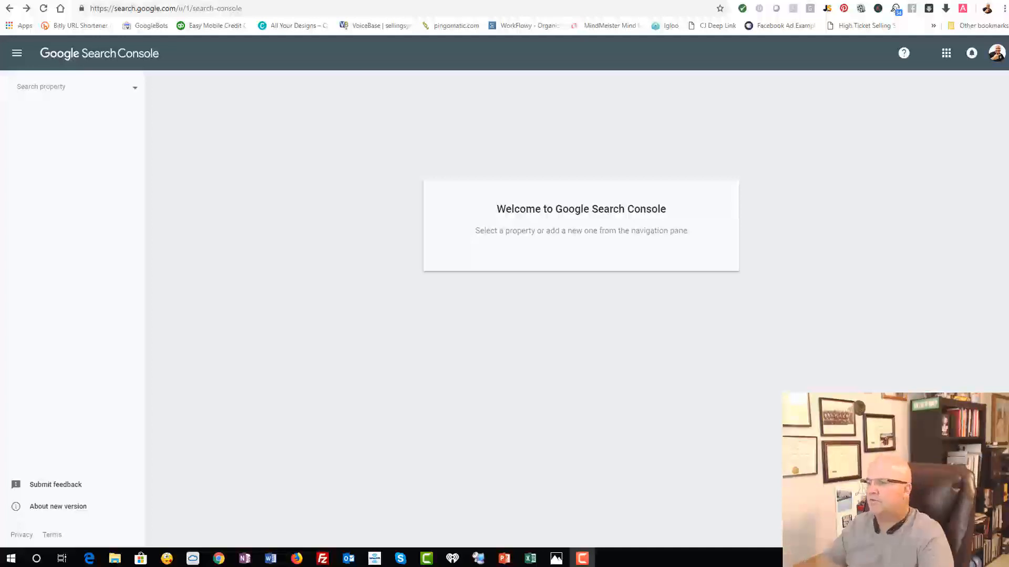
{"action": "mouse_move", "coordinate": [369, 148]}
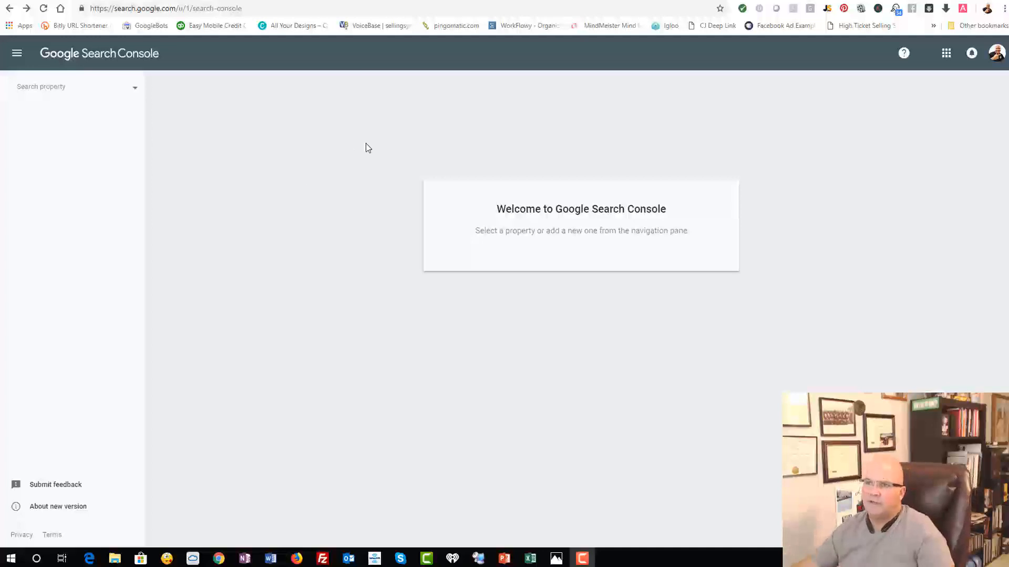
{"action": "mouse_move", "coordinate": [382, 155]}
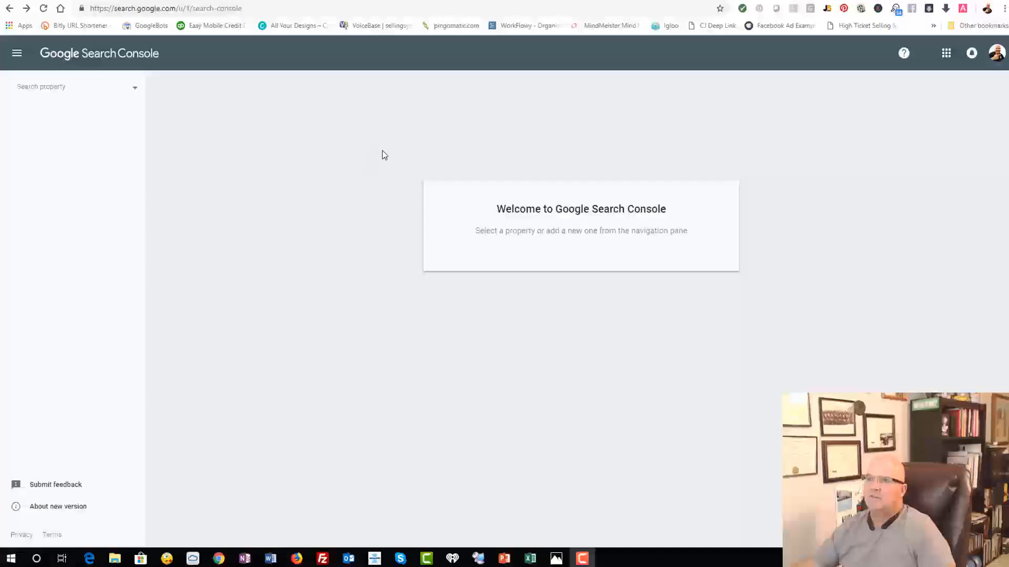
{"action": "mouse_move", "coordinate": [313, 224]}
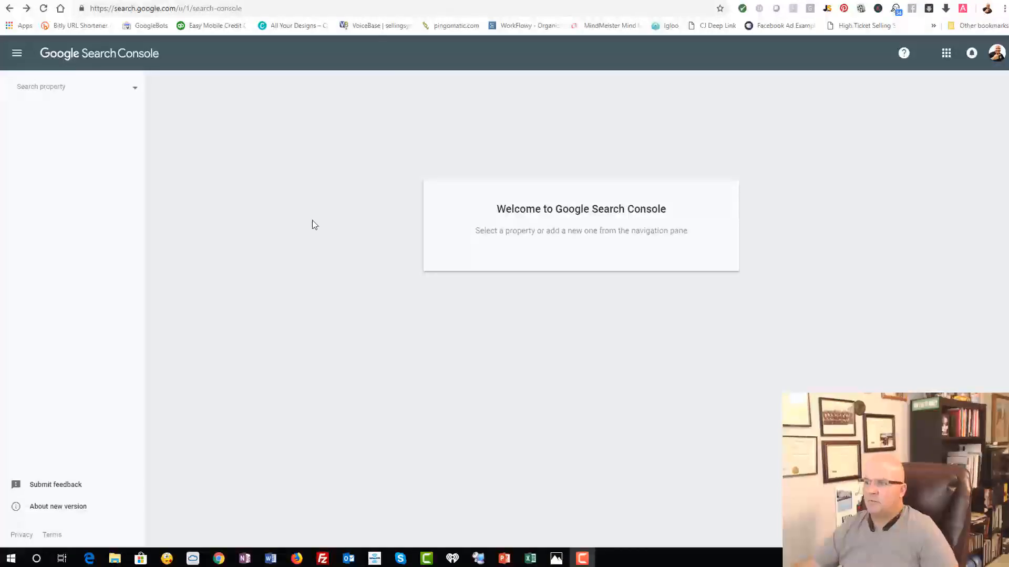
{"action": "mouse_move", "coordinate": [443, 76]}
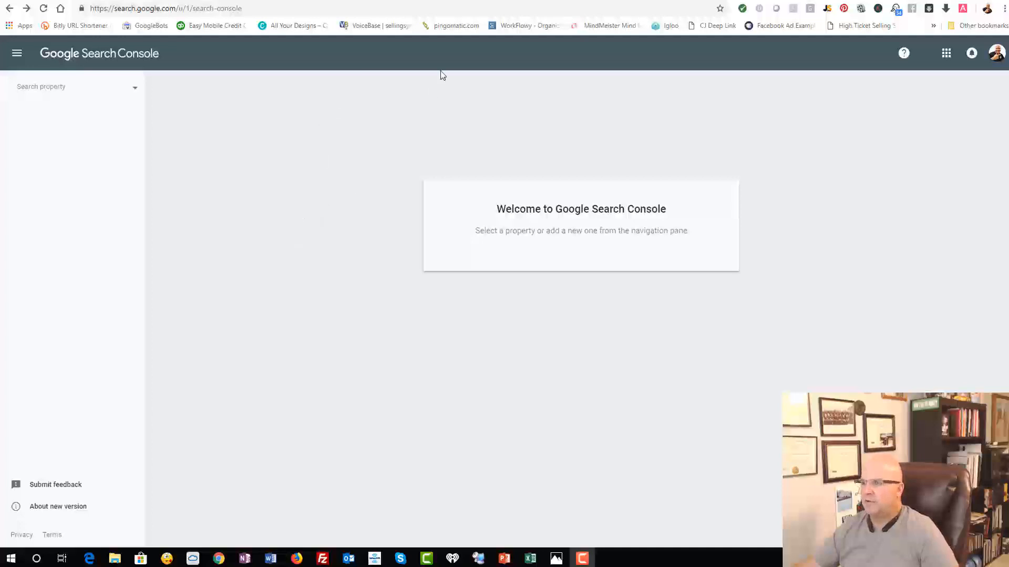
{"action": "mouse_move", "coordinate": [450, 71]}
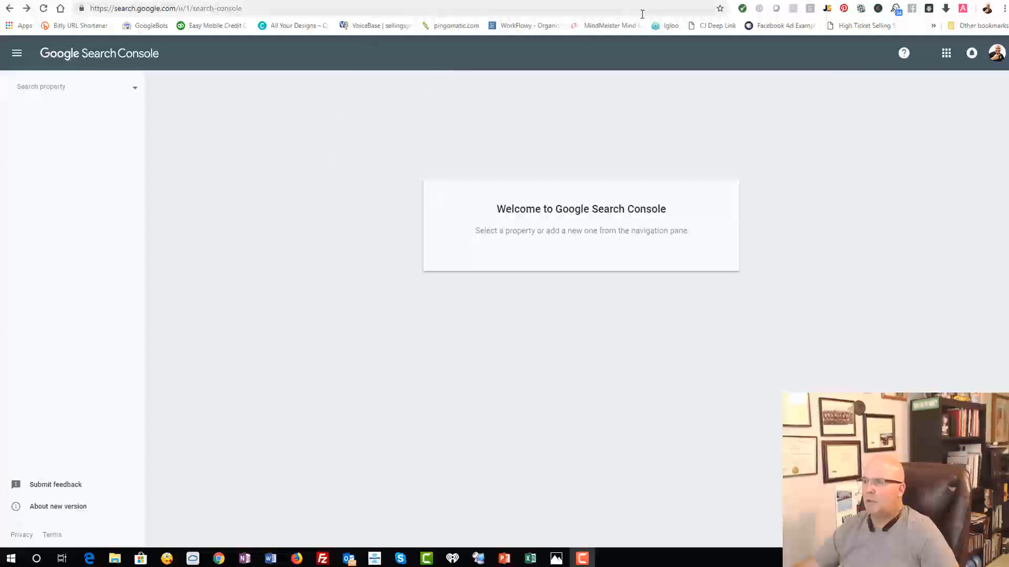
{"action": "mouse_move", "coordinate": [73, 92]}
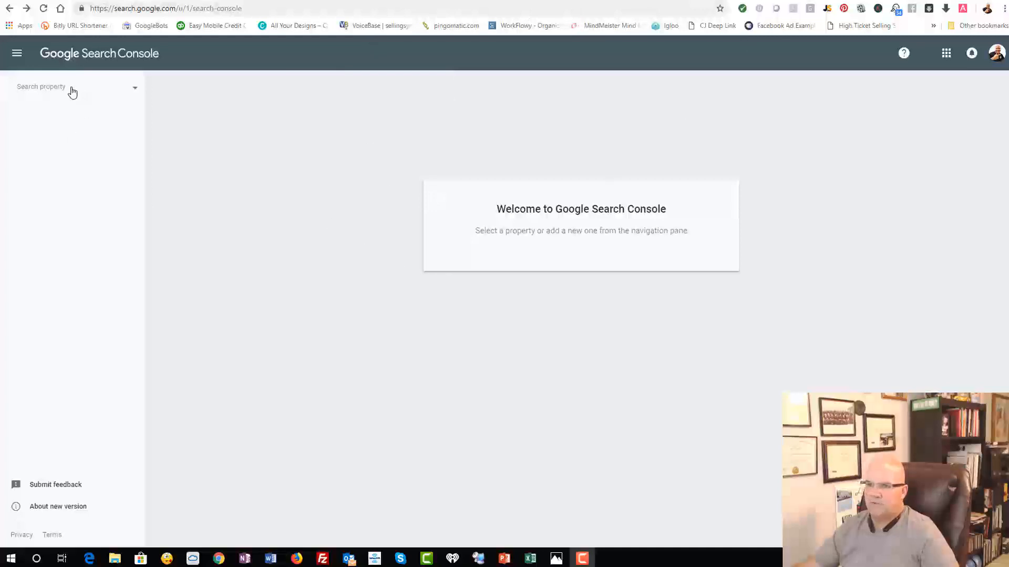
{"action": "mouse_move", "coordinate": [54, 92]}
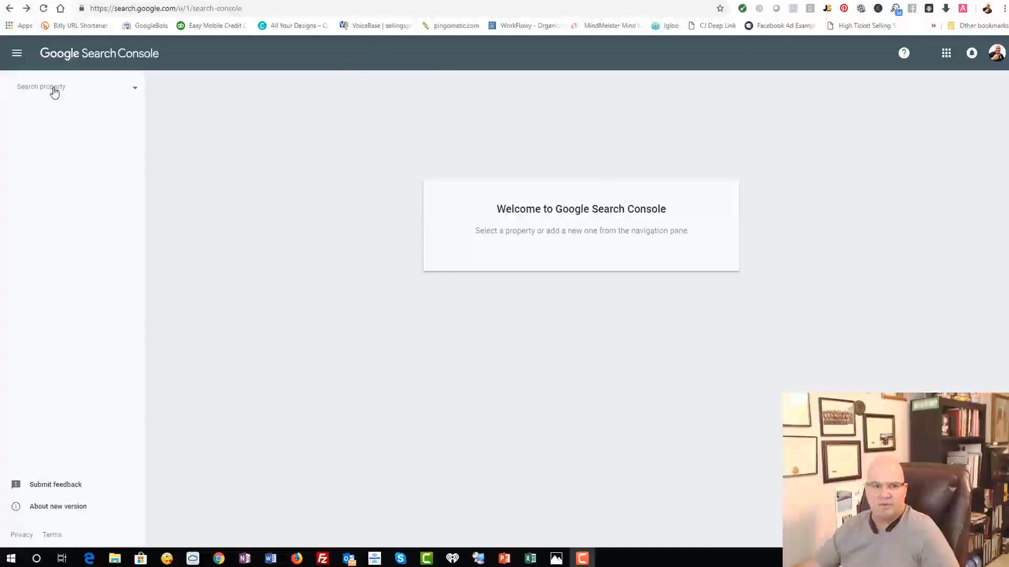
{"action": "left_click", "coordinate": [71, 87]}
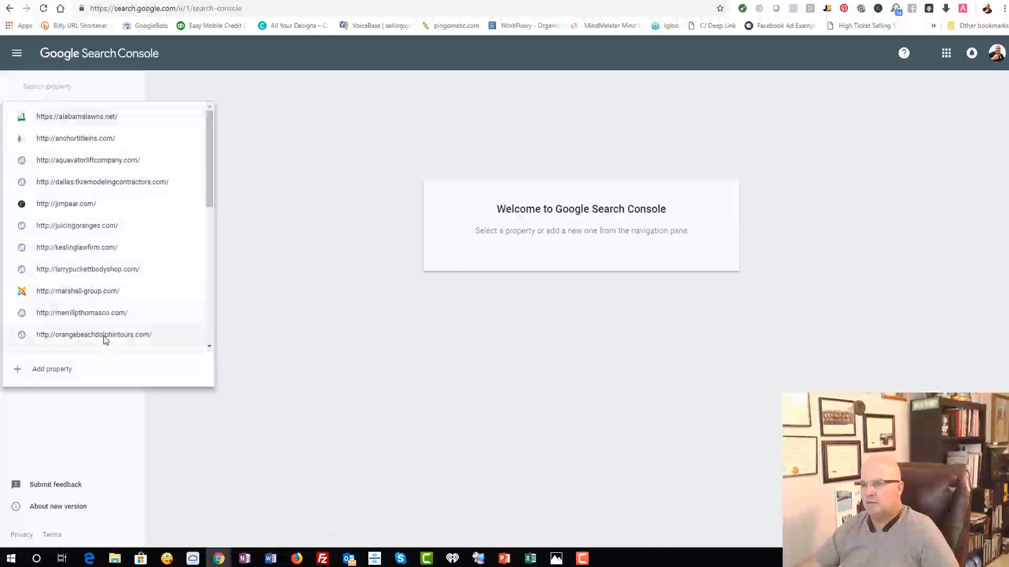
{"action": "left_click", "coordinate": [51, 369]}
{"action": "type", "text": "https://perslice.com/"}
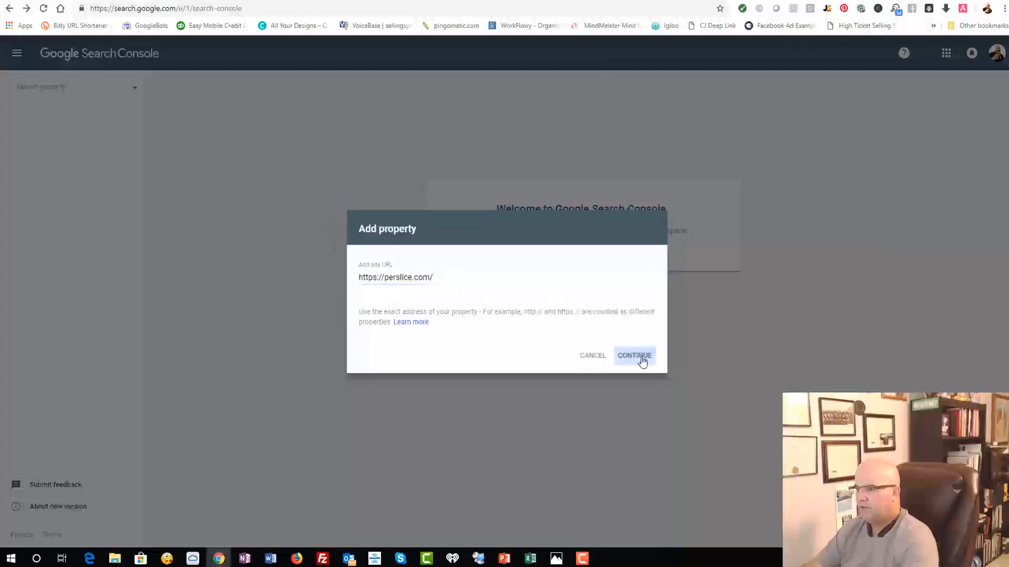
{"action": "left_click", "coordinate": [634, 355]}
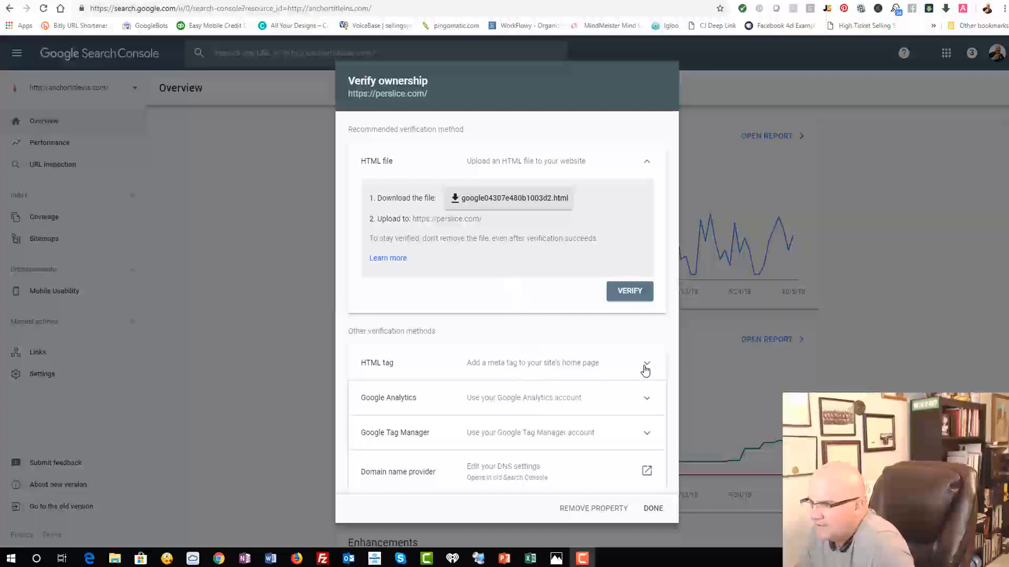
Step: Expand the HTML tag method to reveal the site-verification meta tag for perslice.com
{"action": "left_click", "coordinate": [646, 367]}
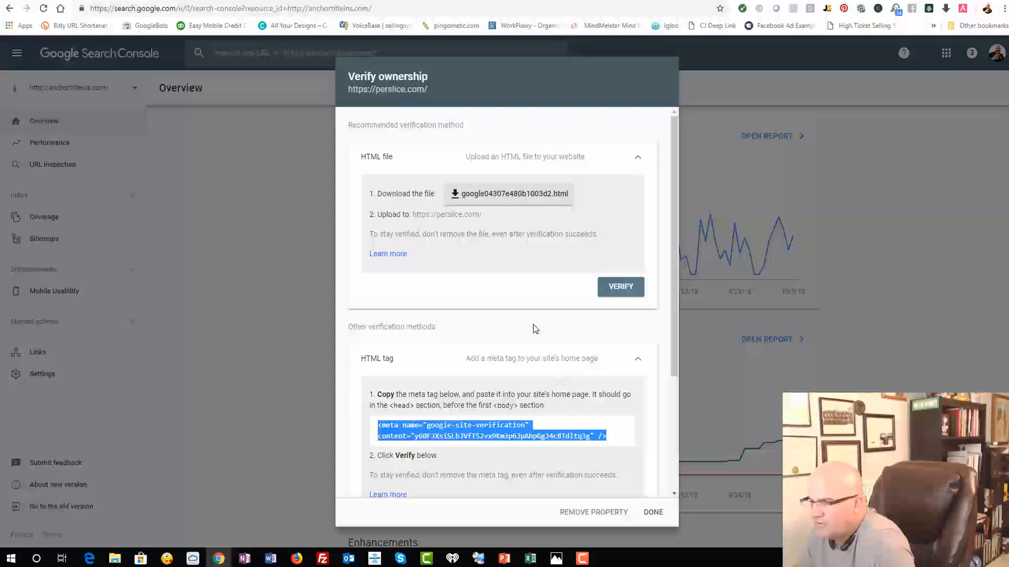
{"action": "mouse_move", "coordinate": [554, 376]}
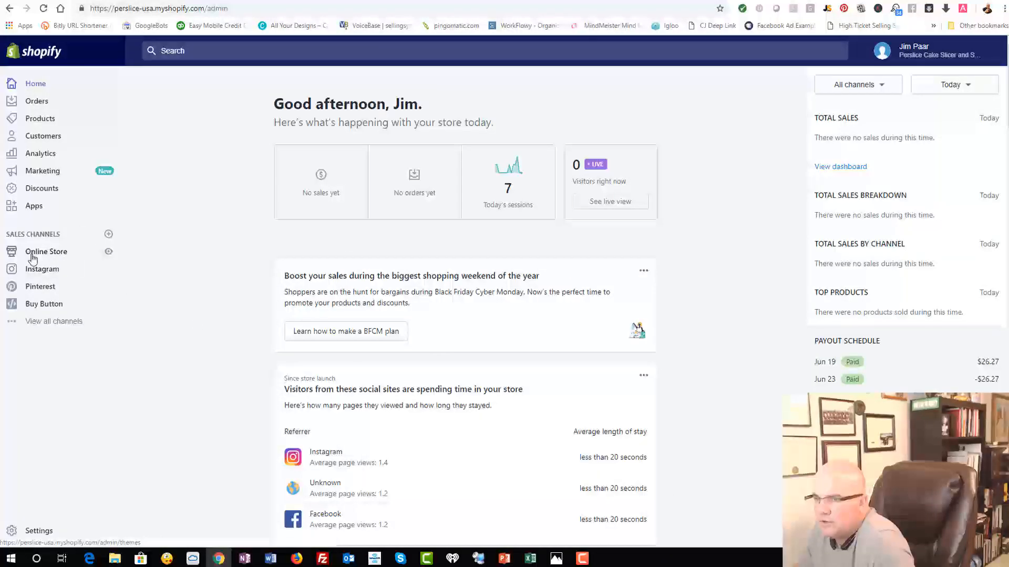
Step: From Online Store themes, start editing the code of Perslice Theme 8-23-18
{"action": "left_click", "coordinate": [47, 252]}
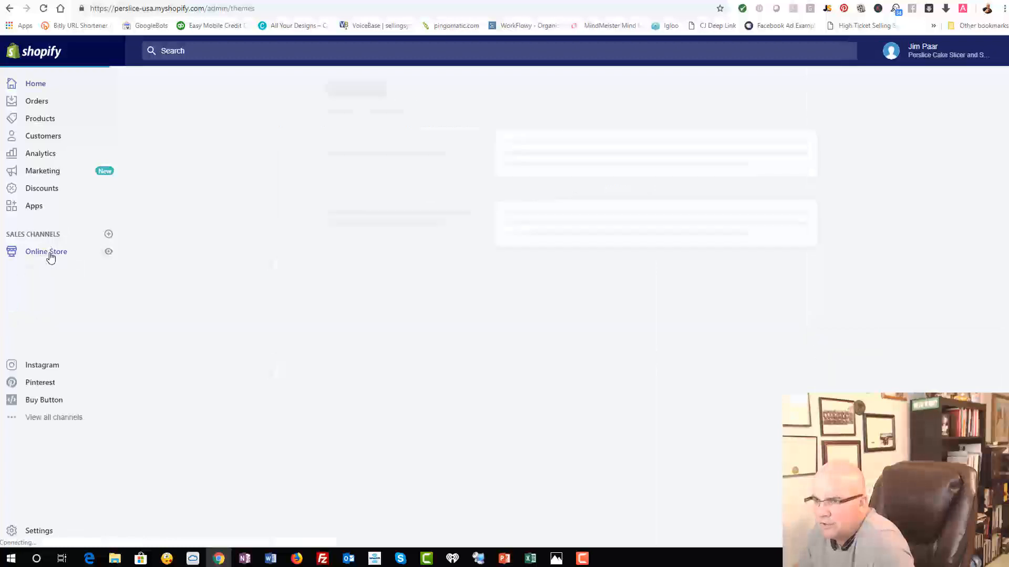
{"action": "left_click", "coordinate": [45, 251]}
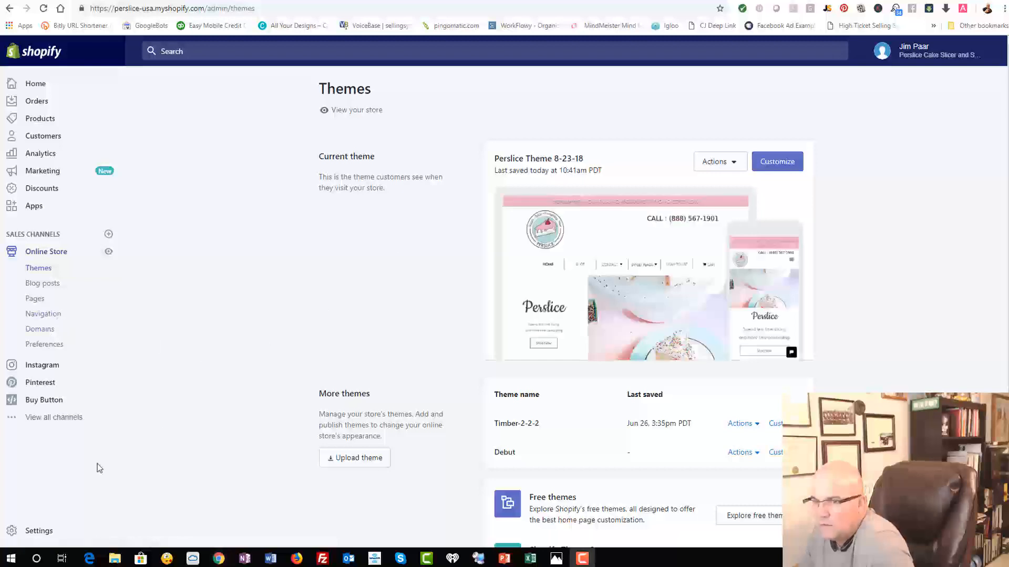
{"action": "left_click", "coordinate": [715, 162]}
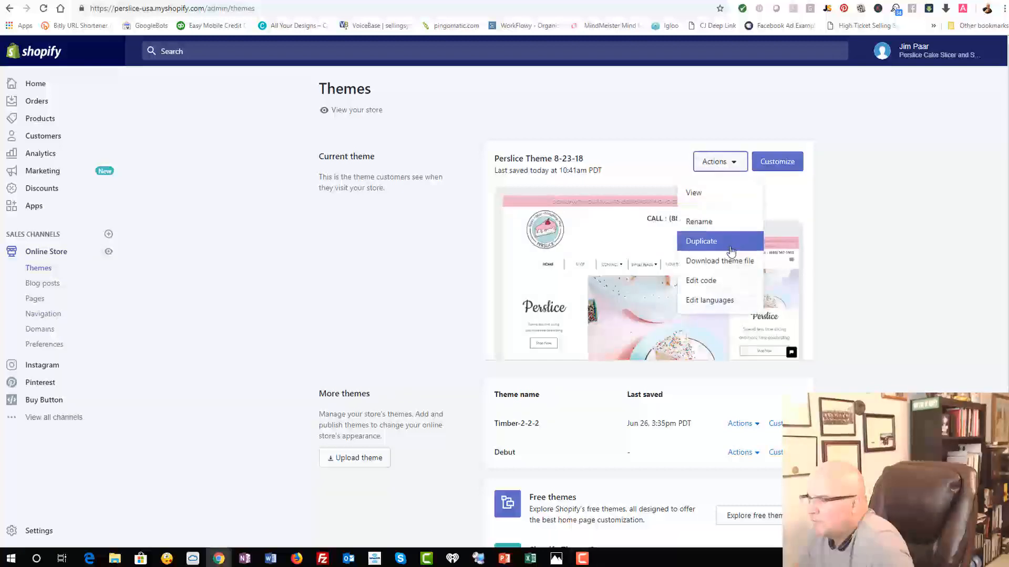
{"action": "left_click", "coordinate": [701, 280]}
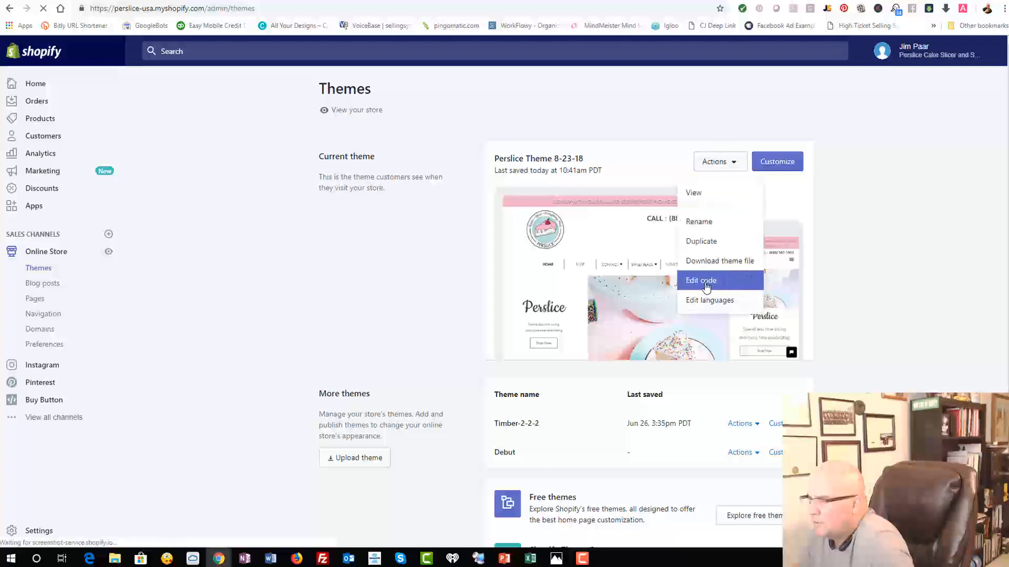
{"action": "left_click", "coordinate": [699, 281]}
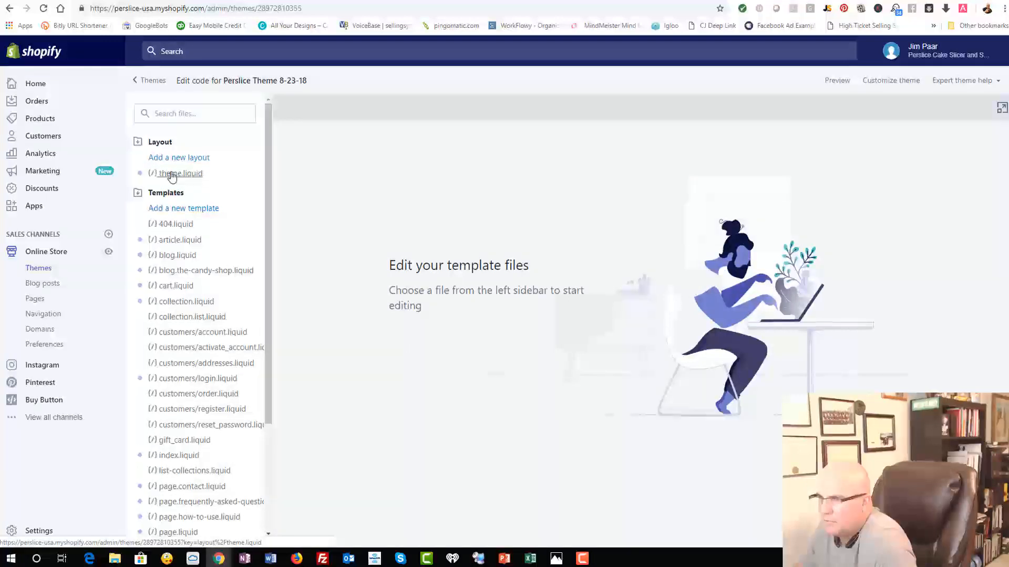
Step: Paste the google-site-verification meta tag before </head> in theme.liquid and save the file
{"action": "left_click", "coordinate": [180, 173]}
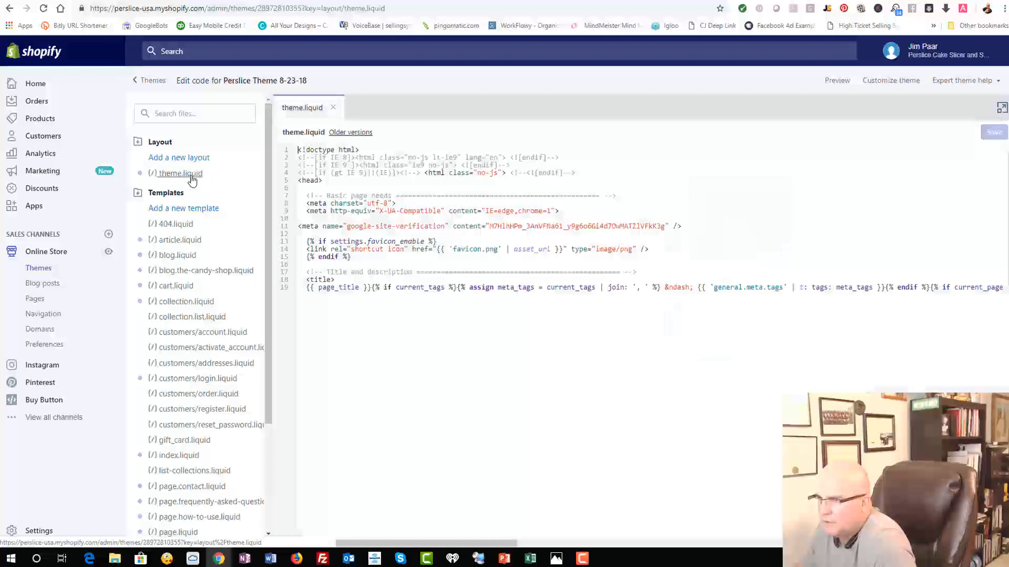
{"action": "scroll", "scroll_direction": "down", "scroll_amount": 3}
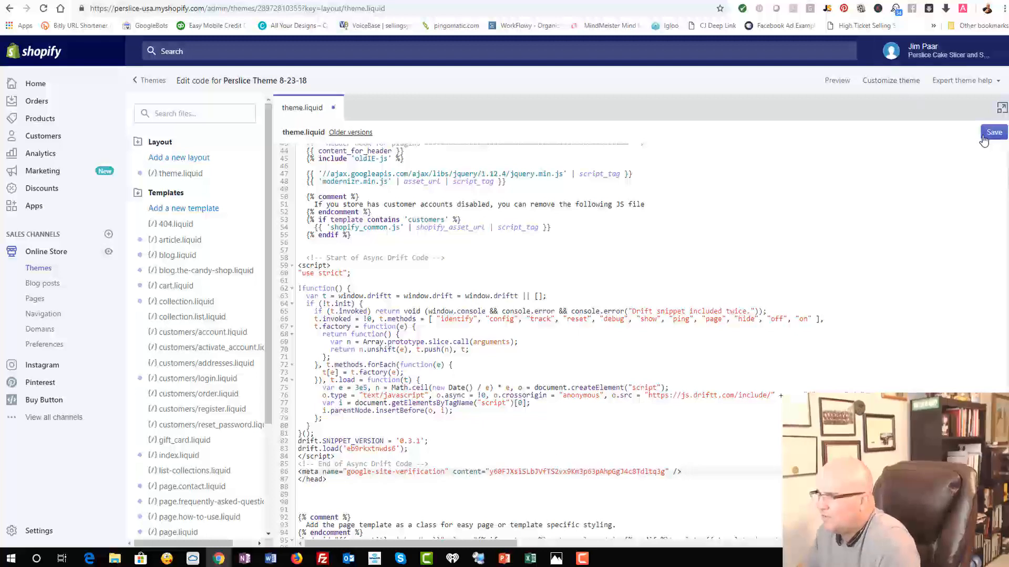
{"action": "left_click", "coordinate": [993, 132]}
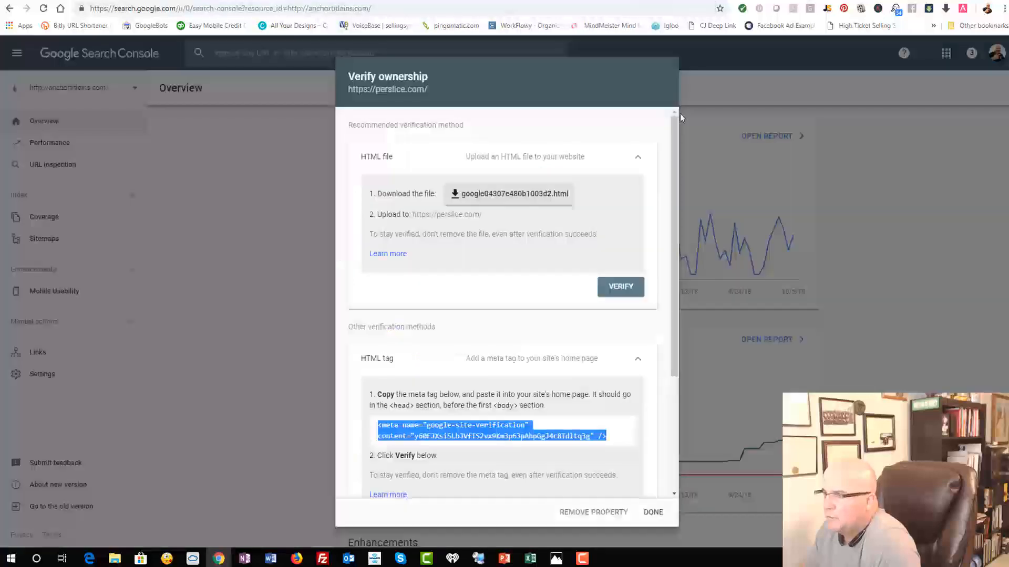
Step: Verify ownership of perslice.com using the HTML meta tag method
{"action": "scroll", "scroll_direction": "down", "scroll_amount": 3}
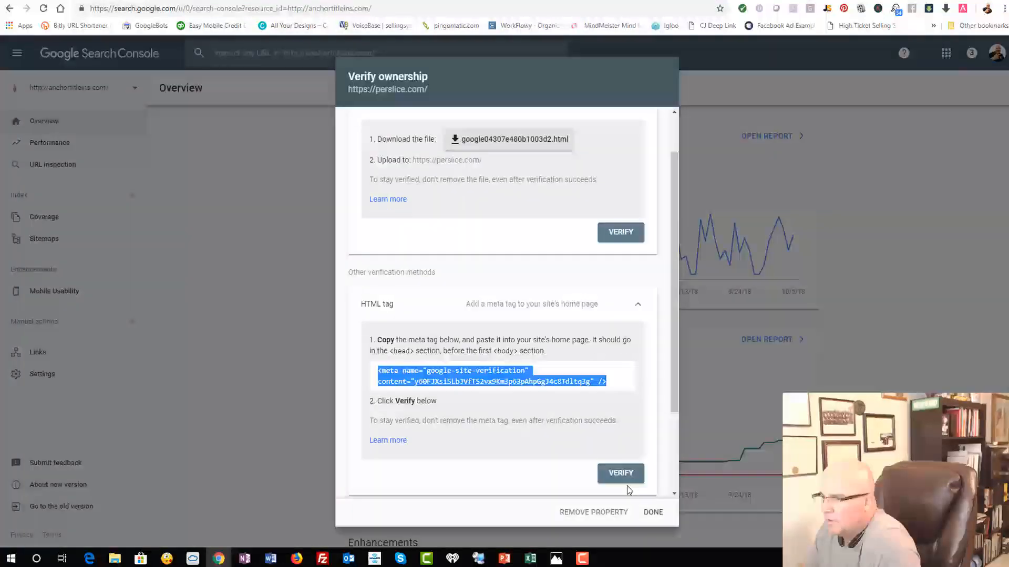
{"action": "left_click", "coordinate": [620, 474]}
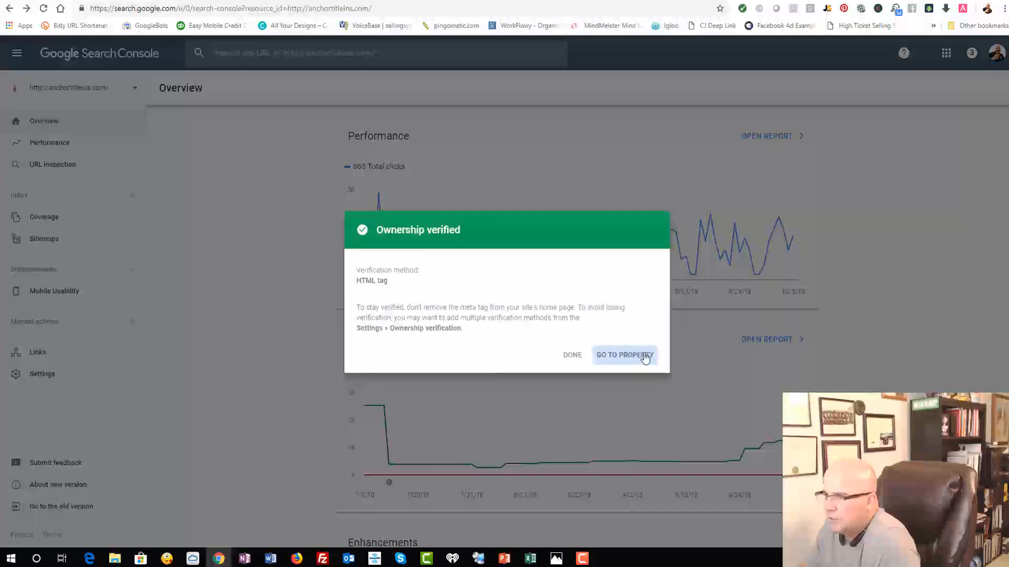
Step: Go to the newly verified perslice.com property overview
{"action": "left_click", "coordinate": [623, 354]}
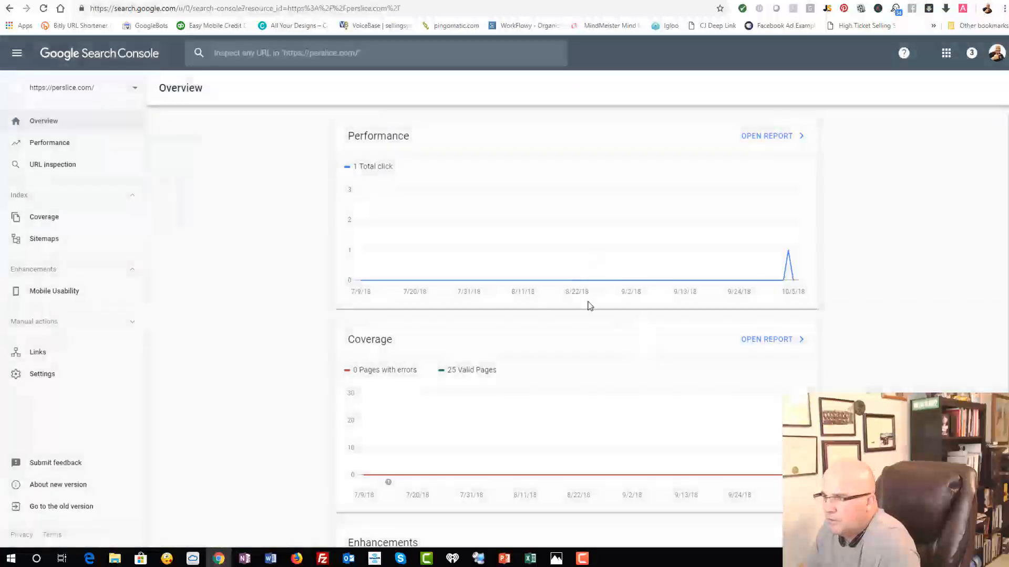
{"action": "mouse_move", "coordinate": [199, 282]}
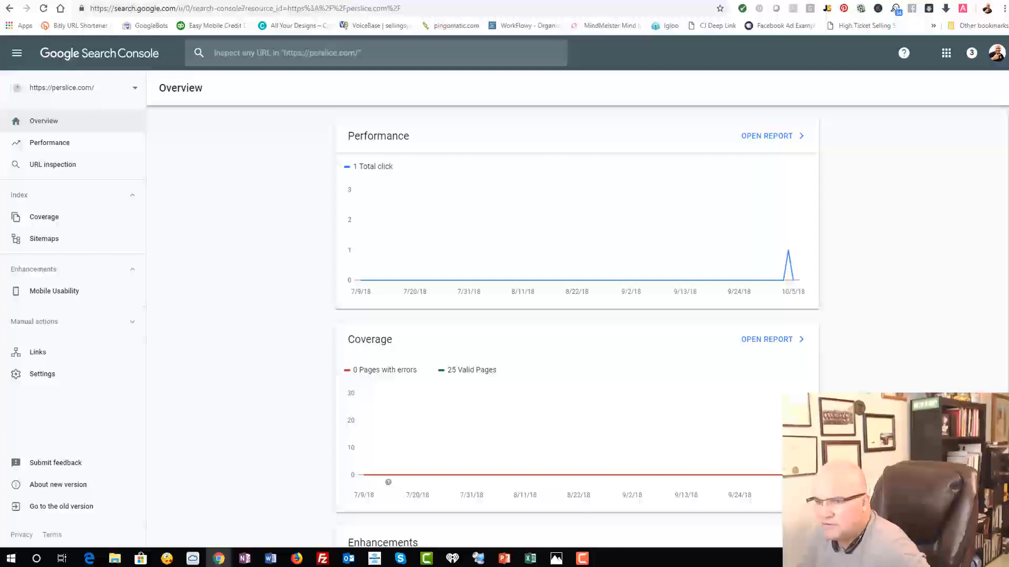
{"action": "mouse_move", "coordinate": [72, 409]}
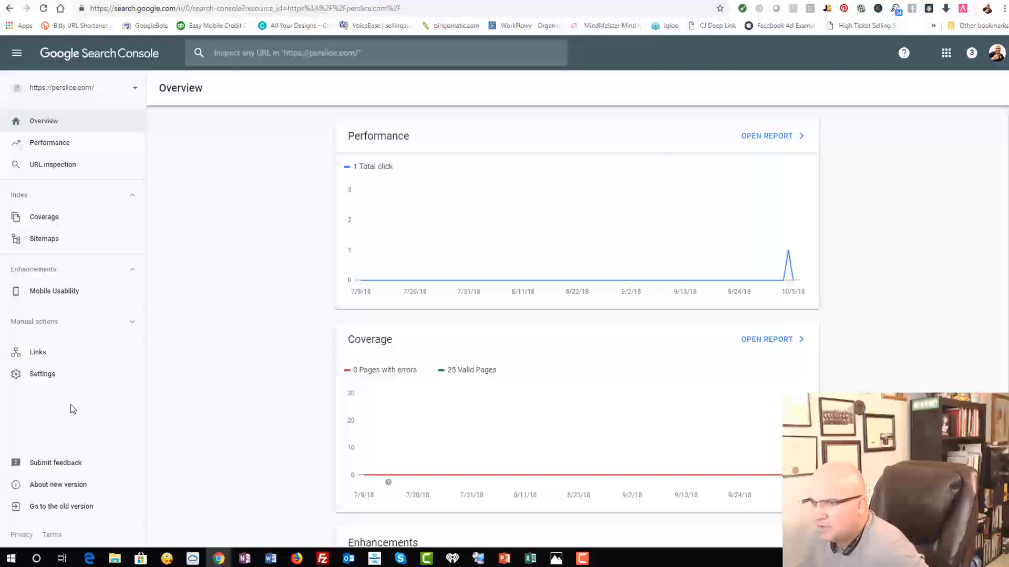